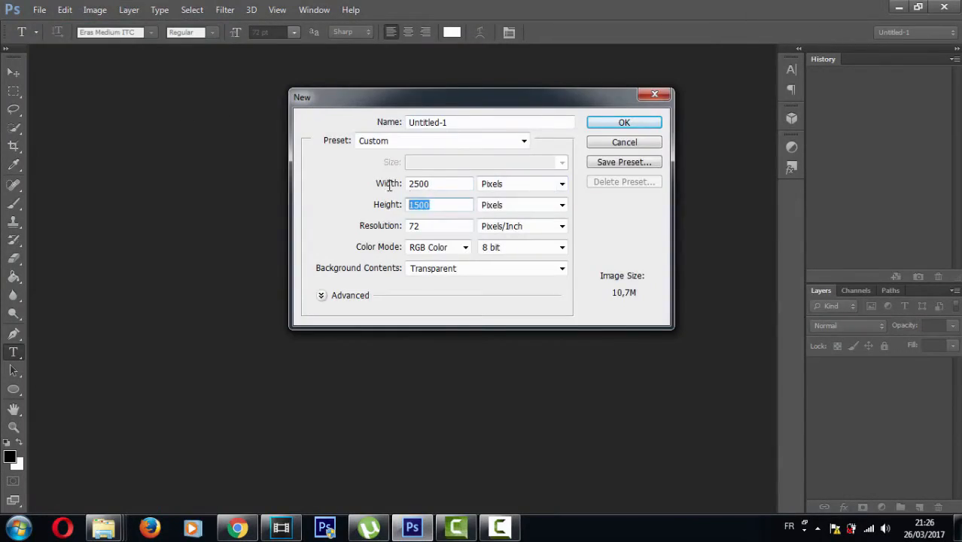
# Create a black 2500×1500 canvas, place the galaxy image, and set Color Balance Yellow-Blue to +56
pyautogui.click(47, 10)
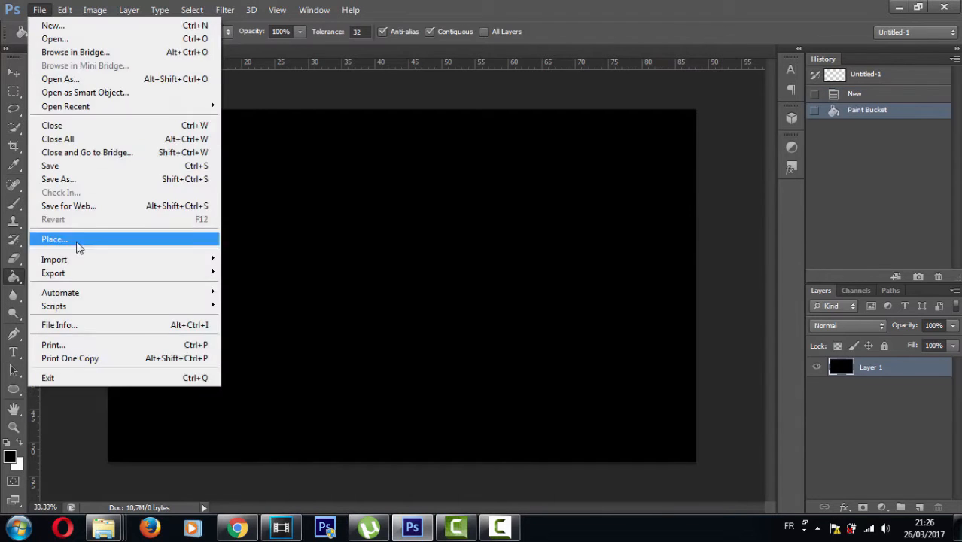
pyautogui.click(53, 239)
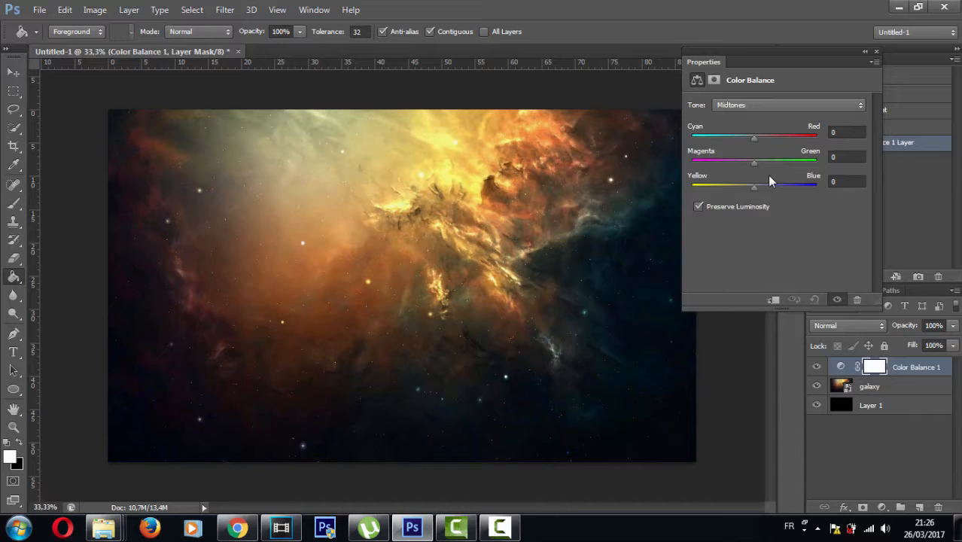
pyautogui.moveTo(755, 186); pyautogui.dragTo(791, 186)
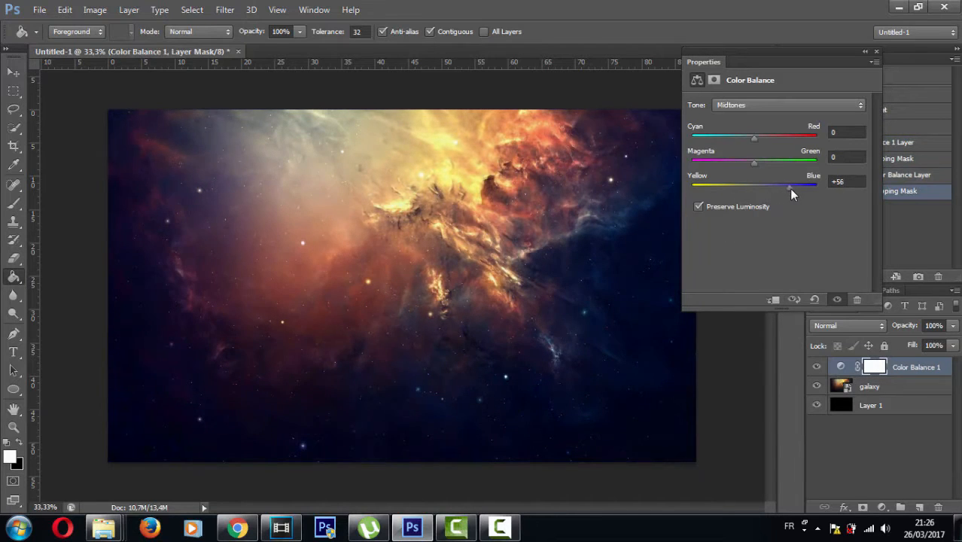
# Place the Saul Niguez cutout file from the Desktop onto the galaxy canvas
pyautogui.click(64, 10)
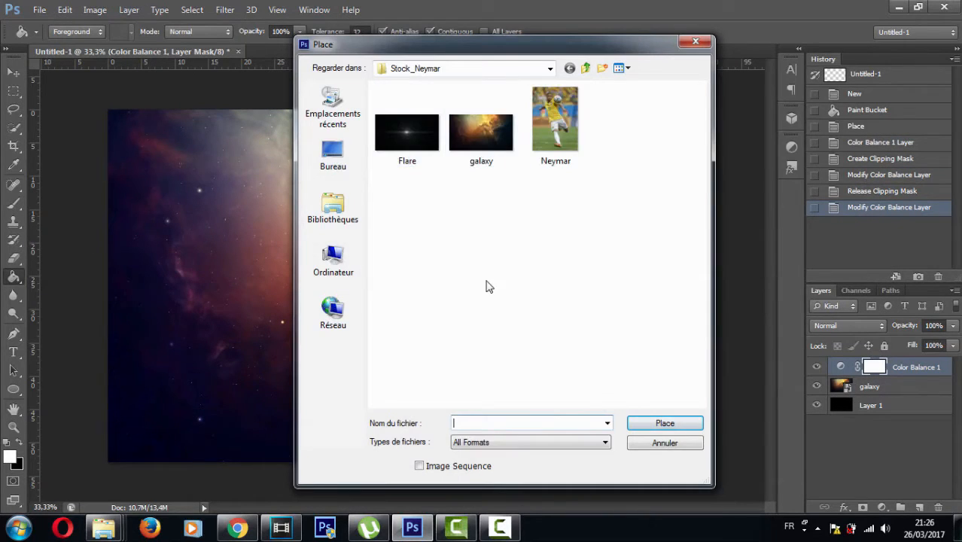
pyautogui.click(333, 156)
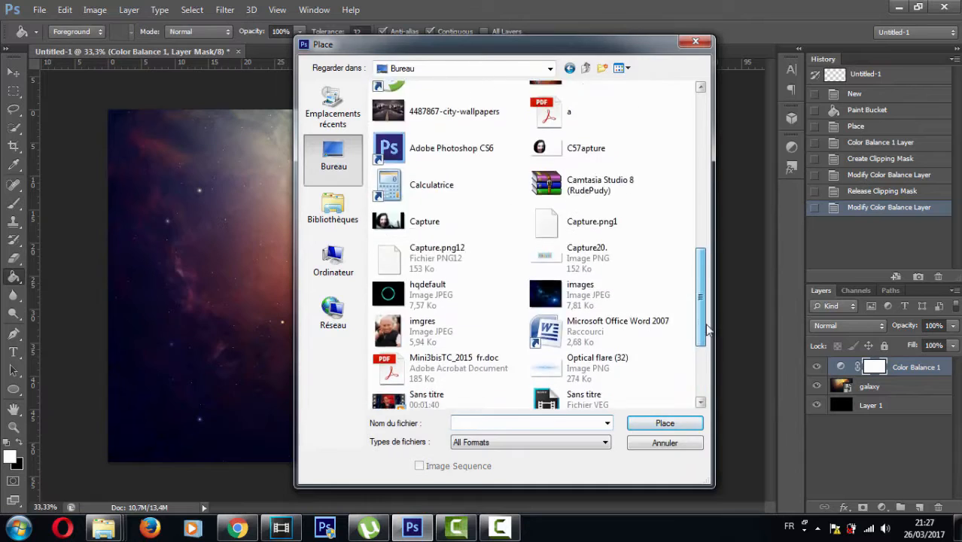
pyautogui.click(664, 423)
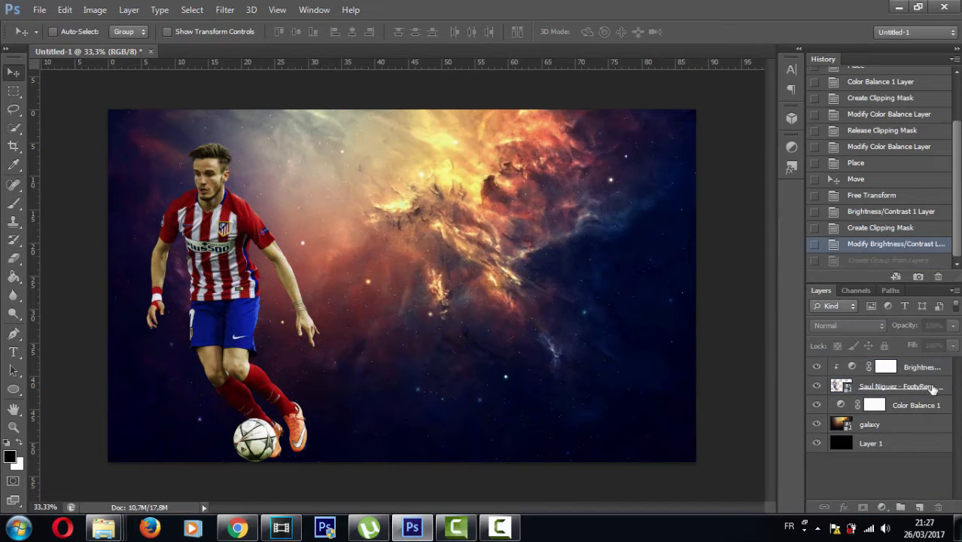
# Apply a distance-39 Motion Blur to the duplicated player layer
pyautogui.click(225, 10)
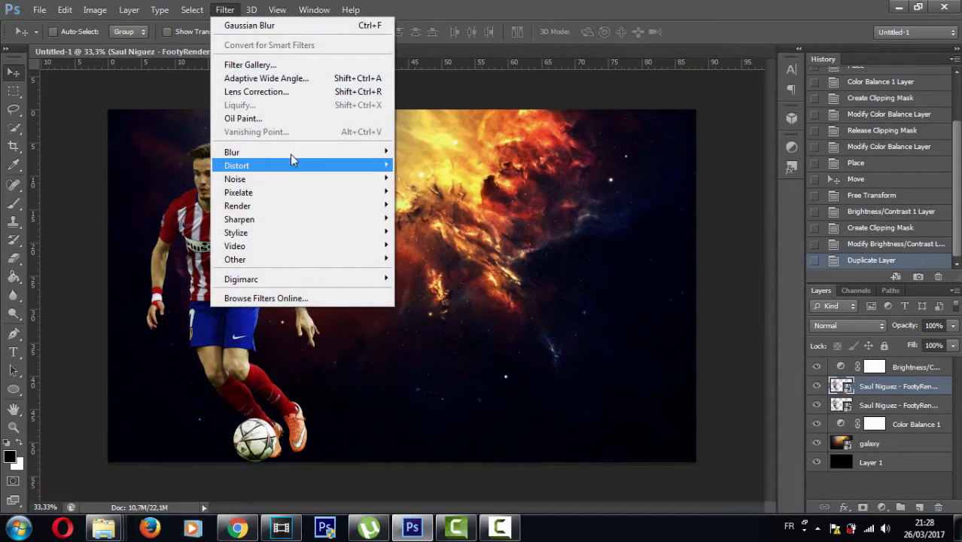
pyautogui.click(232, 151)
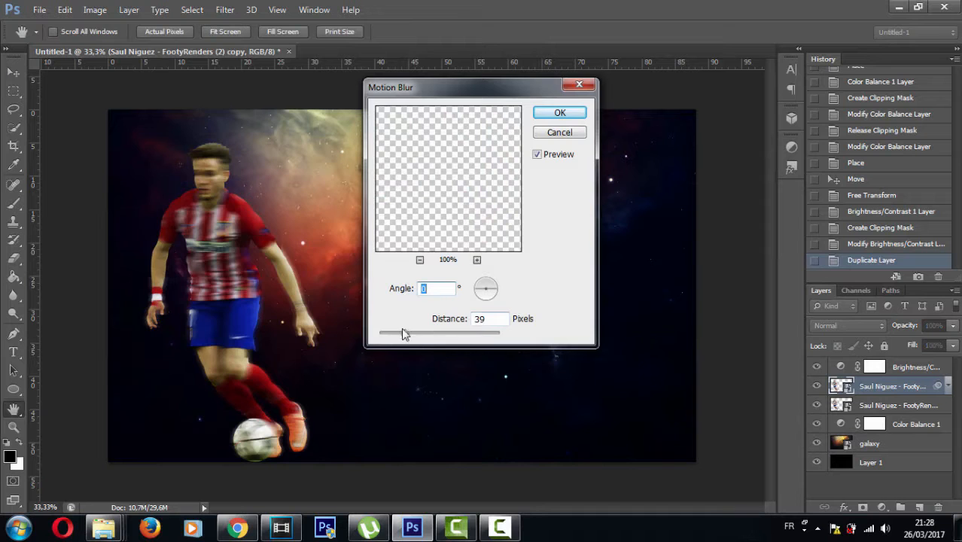
pyautogui.click(559, 112)
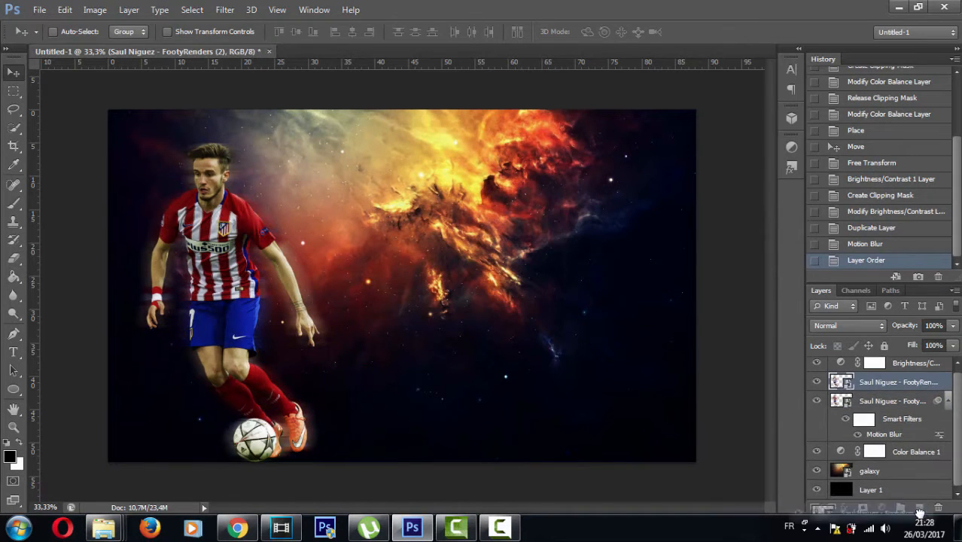
# Place the Flare image and set its blend mode to Screen so its black background disappears
pyautogui.click(48, 9)
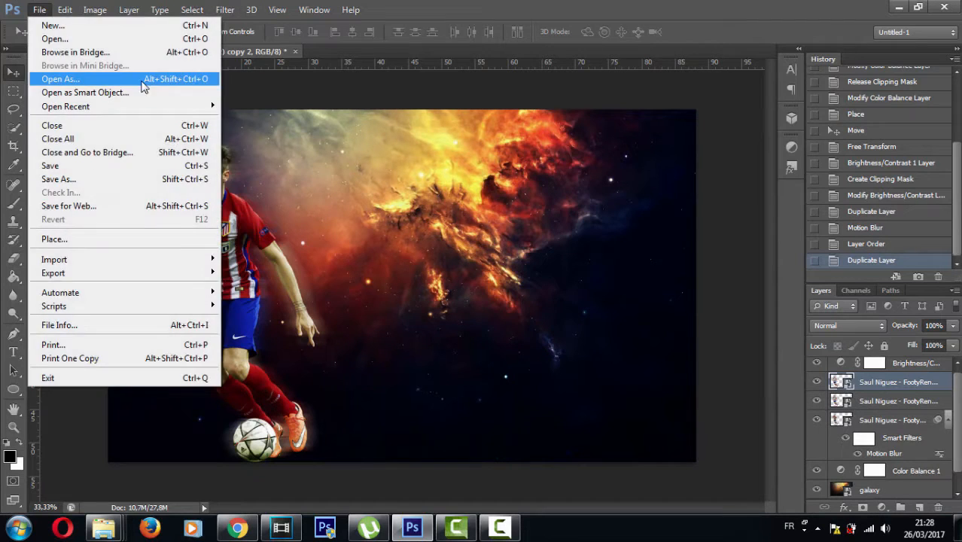
pyautogui.click(54, 239)
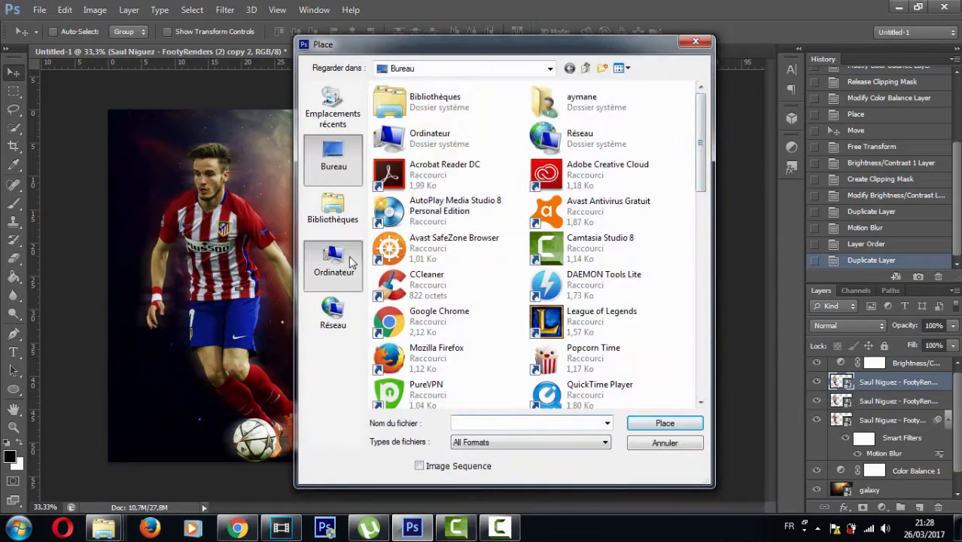
pyautogui.click(665, 422)
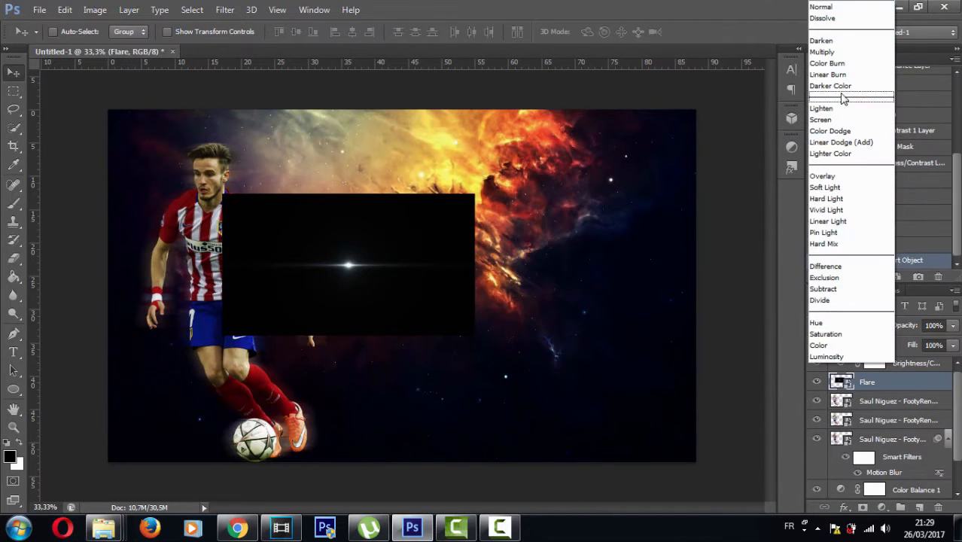
pyautogui.click(820, 119)
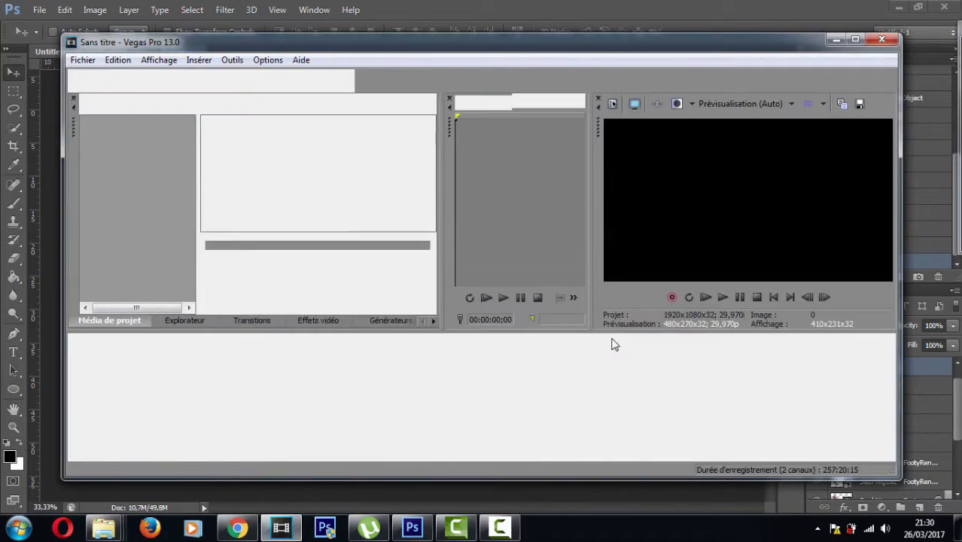
# Close the empty Vegas Pro project and raise the player's clipped Curves adjustment
pyautogui.click(412, 527)
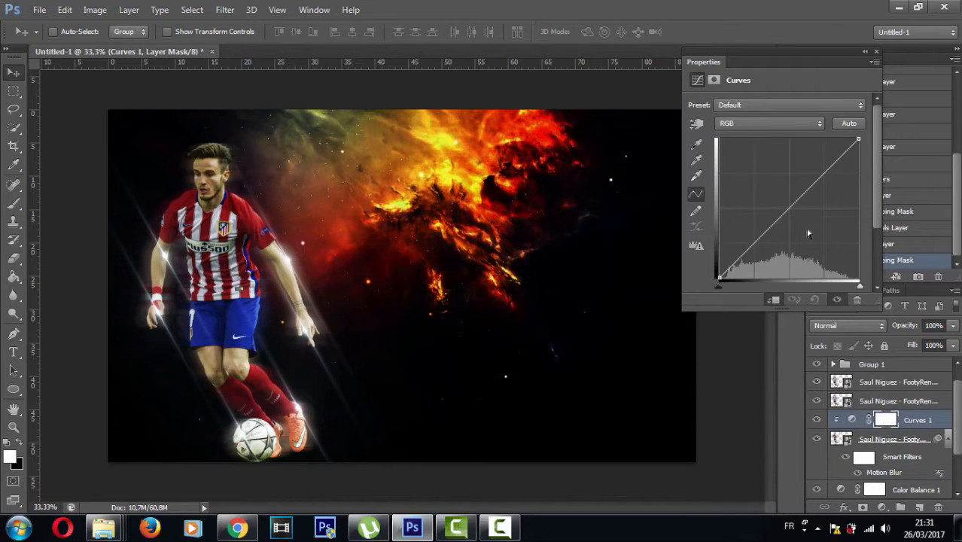
pyautogui.moveTo(783, 218); pyautogui.dragTo(783, 199)
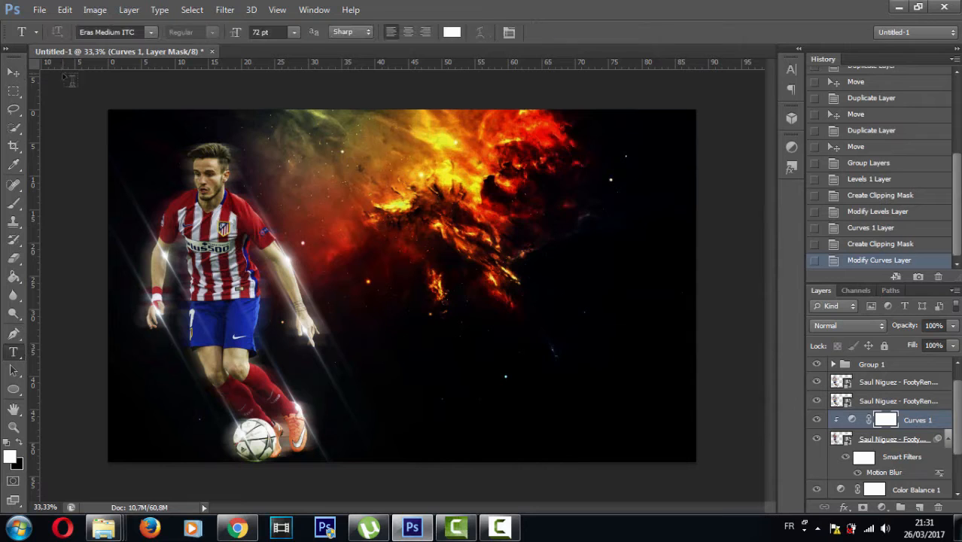
# Type SAUL and NIGUEZ as separate white 150 pt text layers beside the player
pyautogui.write('Saul')
pyautogui.write('150')
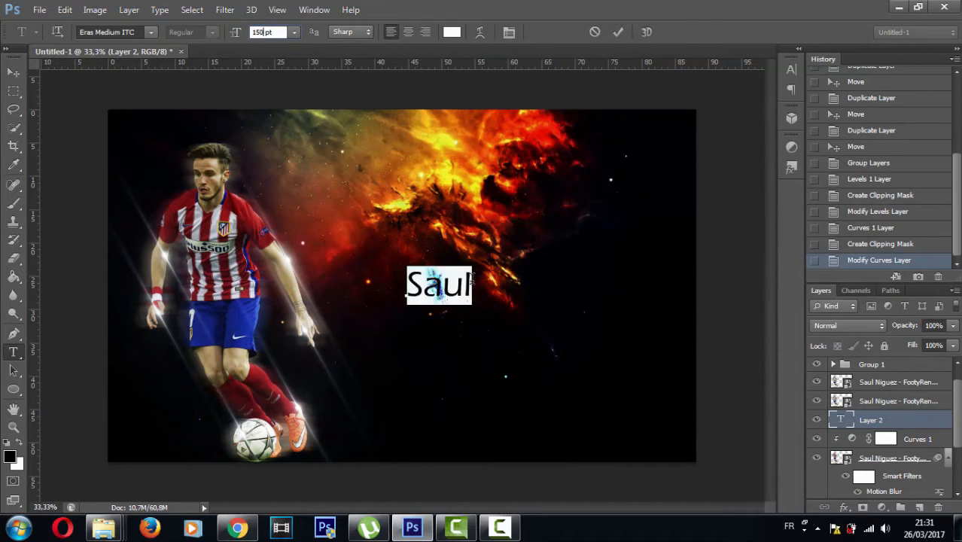
pyautogui.write('Nig')
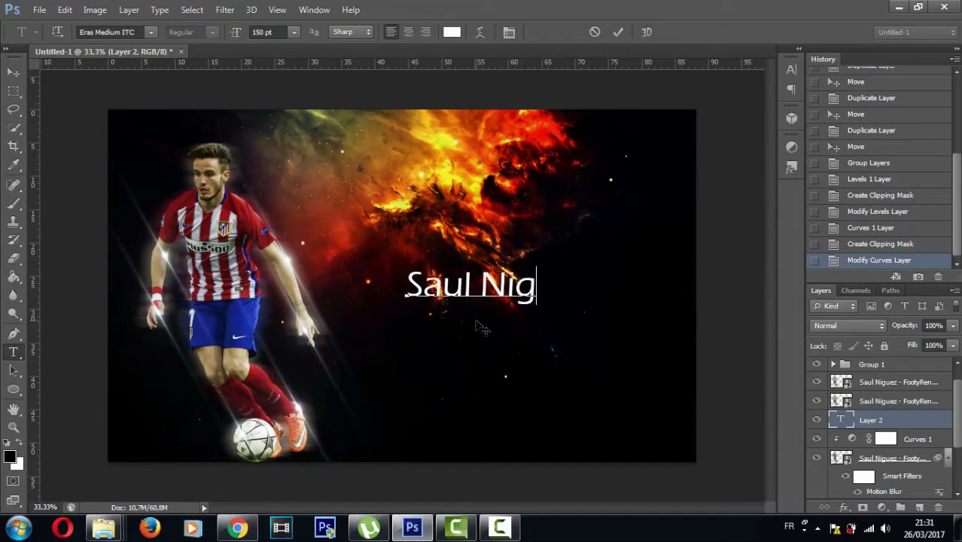
pyautogui.write('uez')
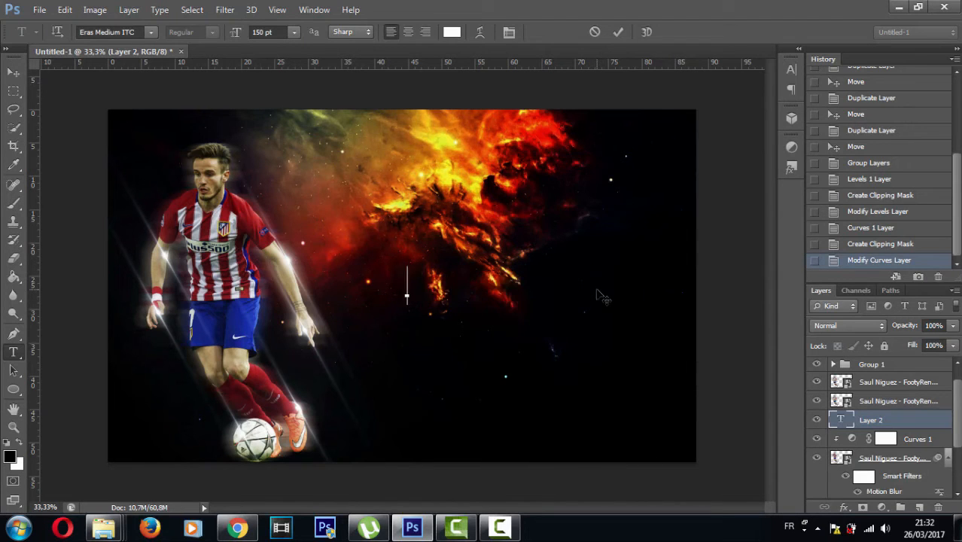
pyautogui.write('SAUL')
pyautogui.write('NIGUEZ')
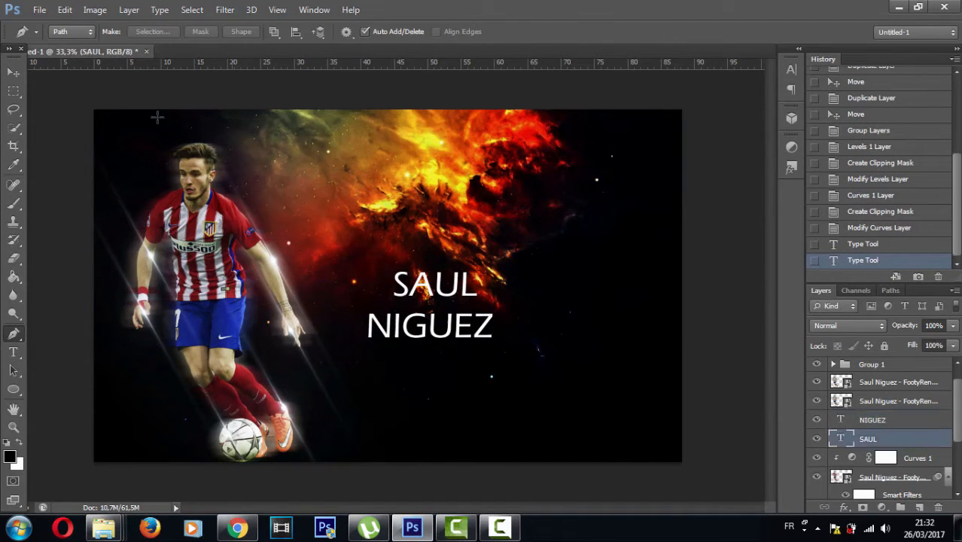
pyautogui.click(237, 528)
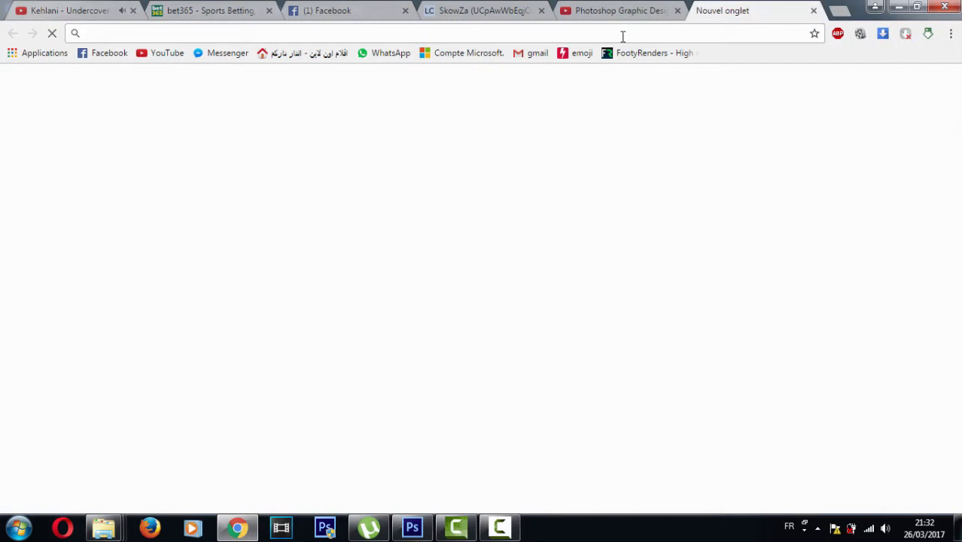
# Enter 'ATLETICO MADRID LOGO' in the Chrome address bar to search for the crest
pyautogui.write('ATLETICO MADRID LOGO')
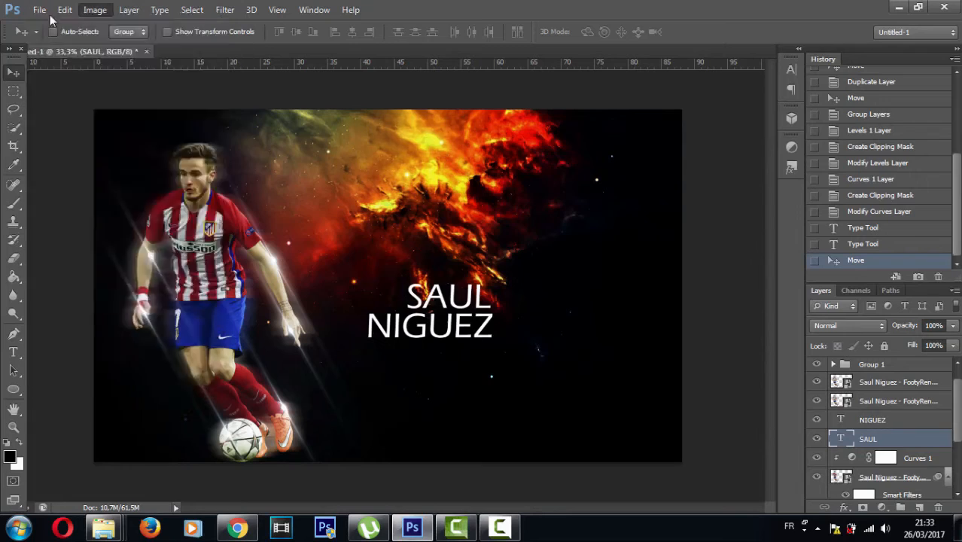
# Place the Atletico crest just left of SAUL and type 17 right of the name
pyautogui.click(39, 10)
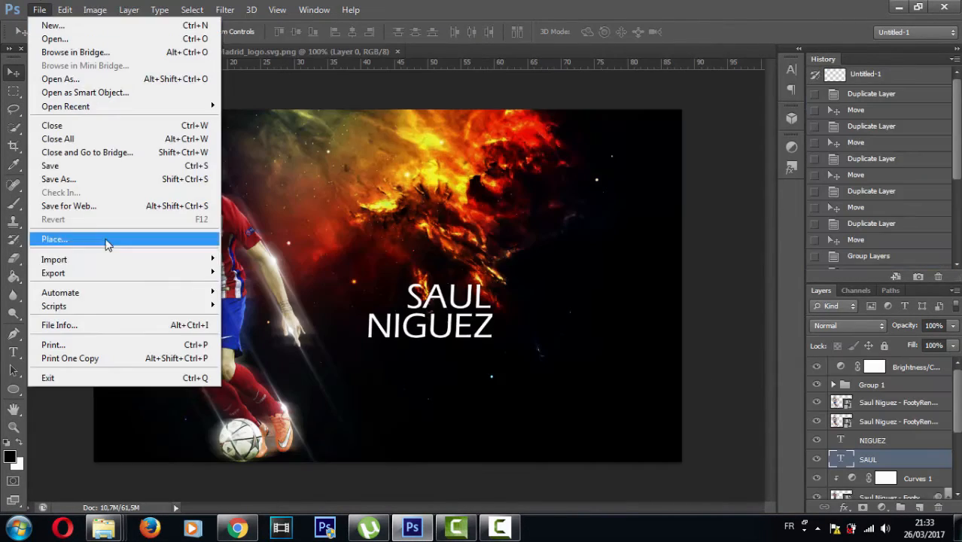
pyautogui.click(54, 239)
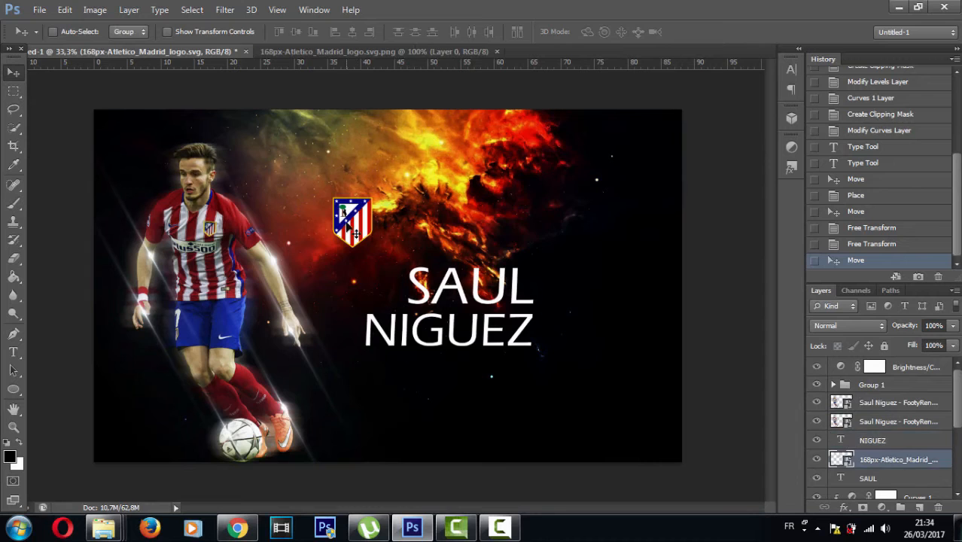
pyautogui.moveTo(352, 221); pyautogui.dragTo(381, 288)
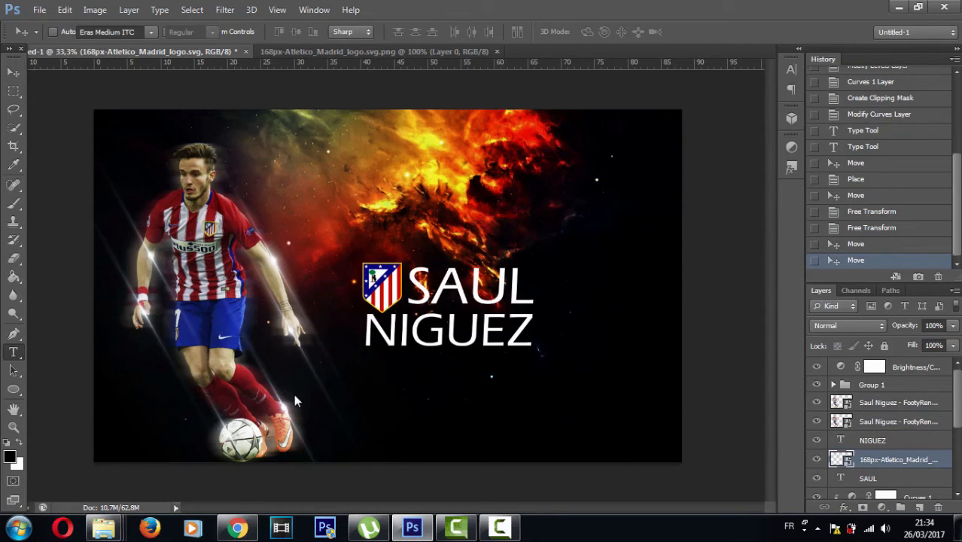
pyautogui.write('17')
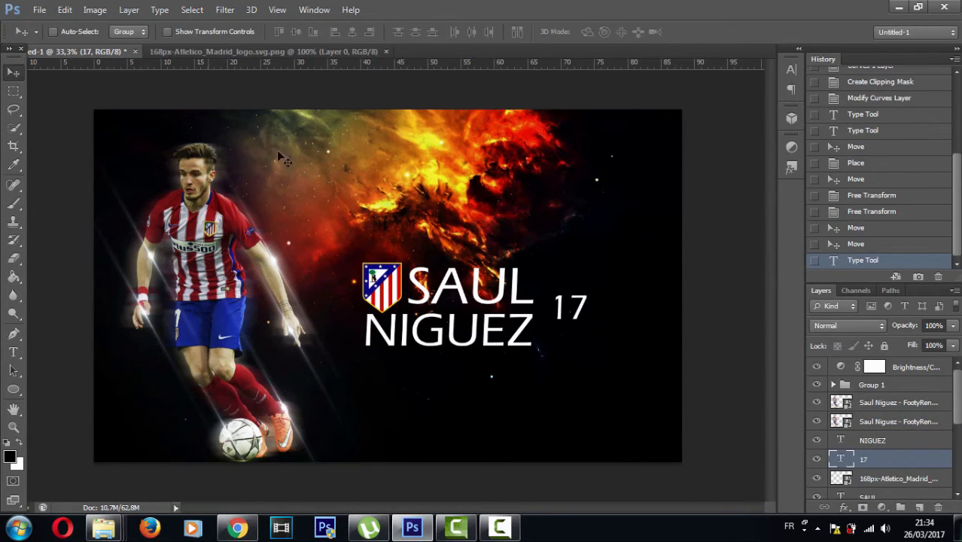